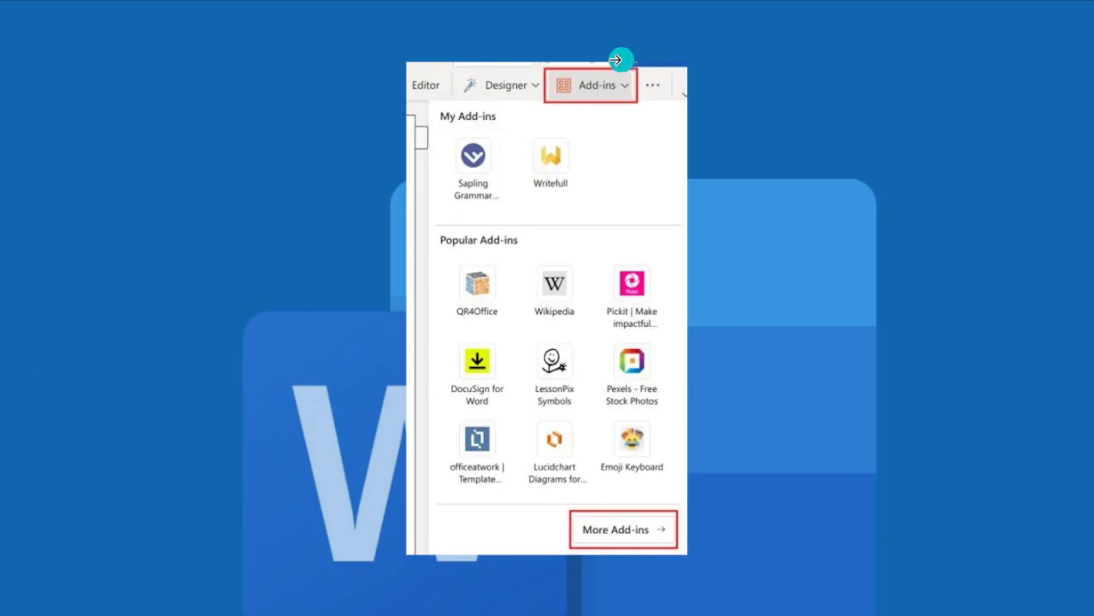
mouse_move(678, 507)
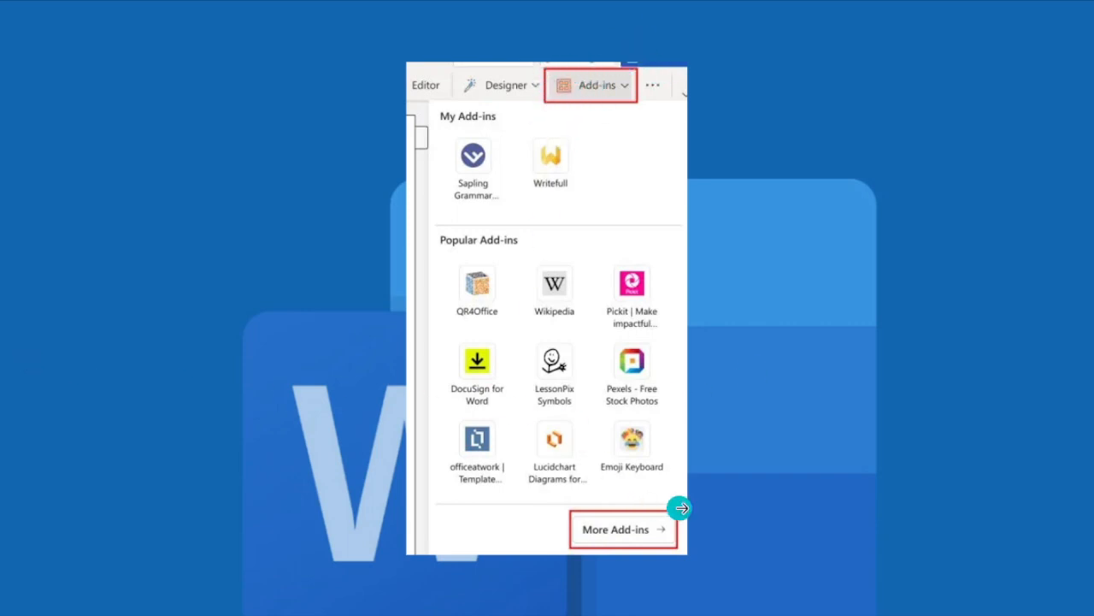
Step: Open the full Office Add-ins store from the More Add-ins option
left_click(622, 529)
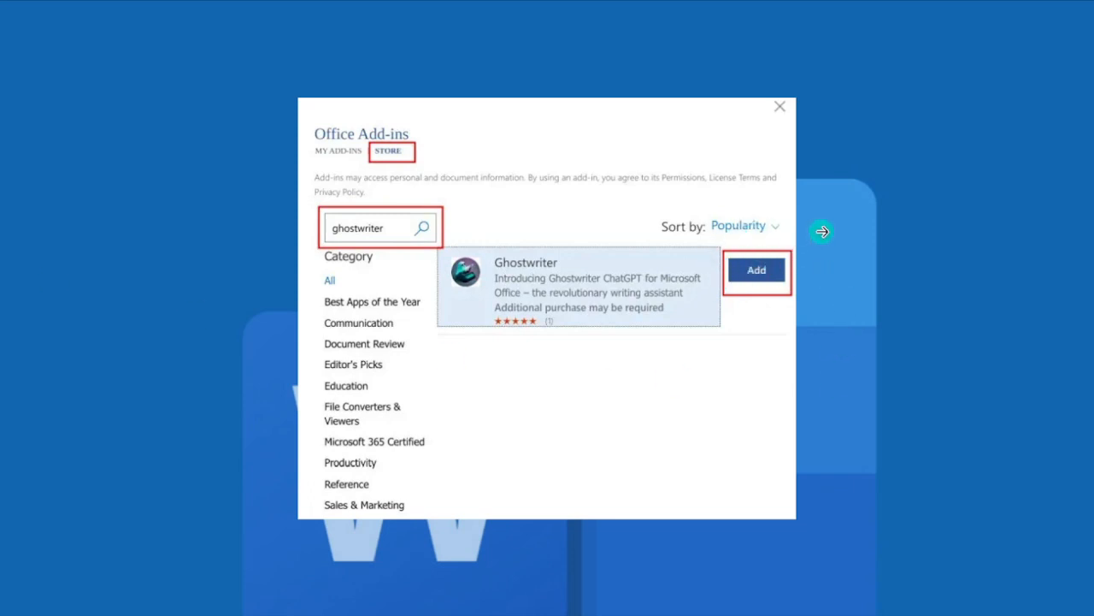
Step: Add the Ghostwriter ChatGPT add-in from the store search results
left_click(756, 270)
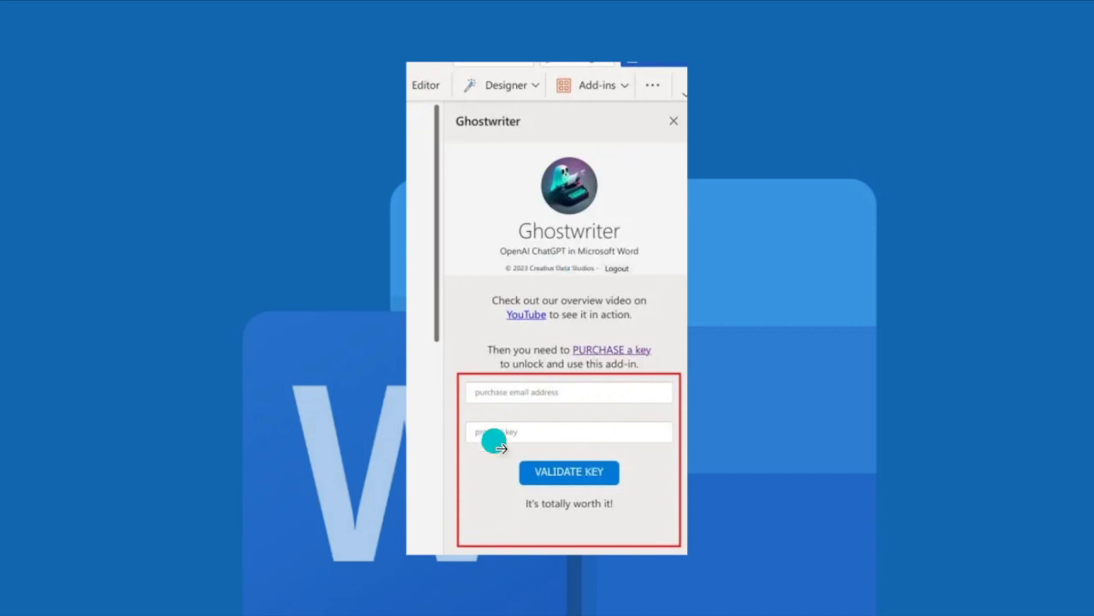
mouse_move(475, 387)
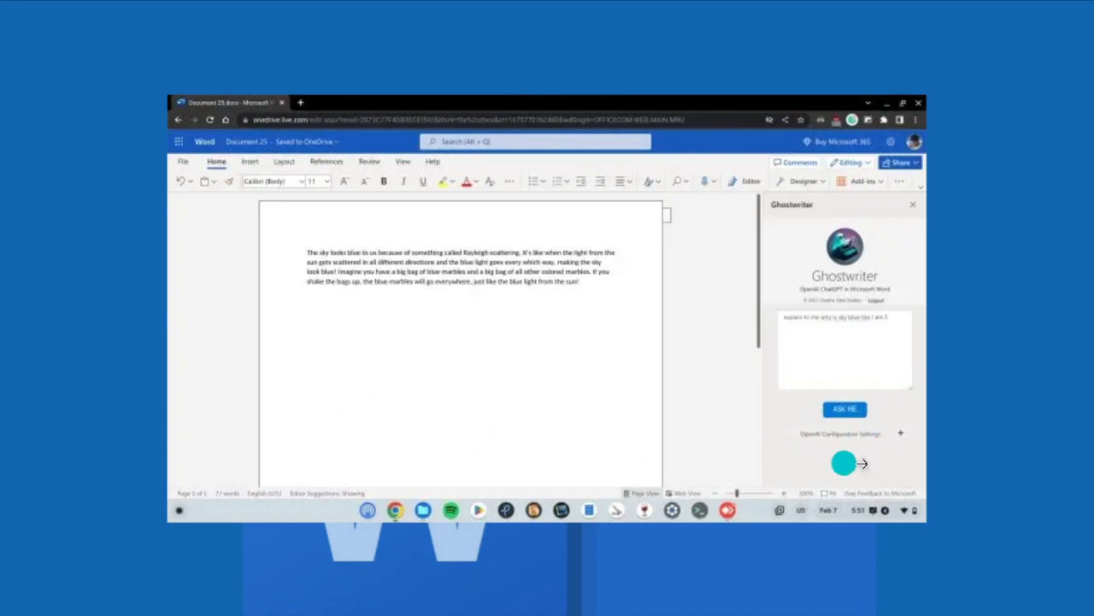
mouse_move(749, 456)
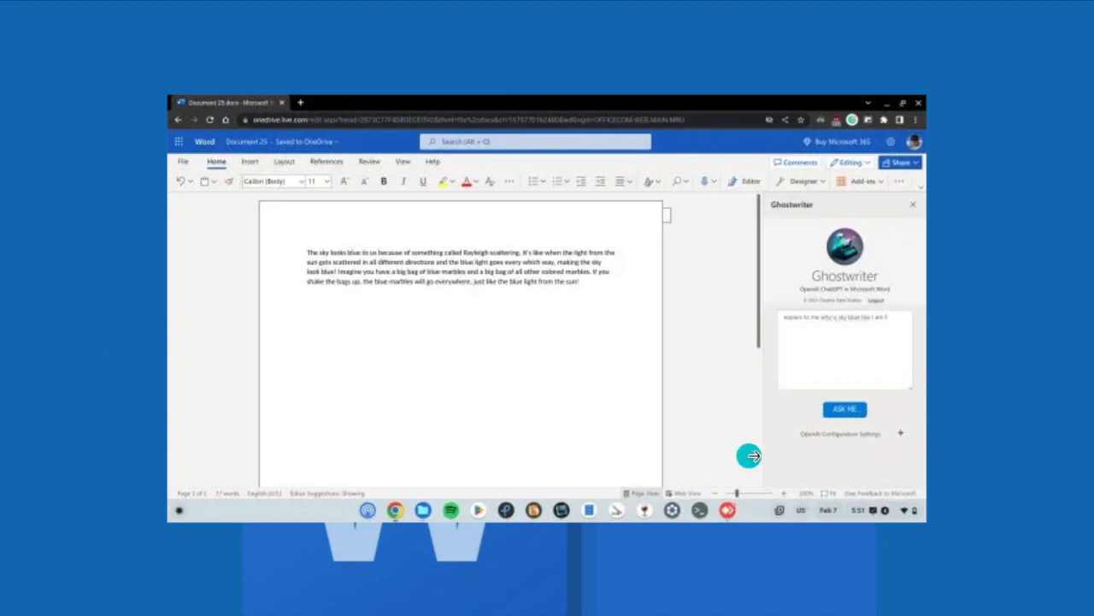
mouse_move(725, 449)
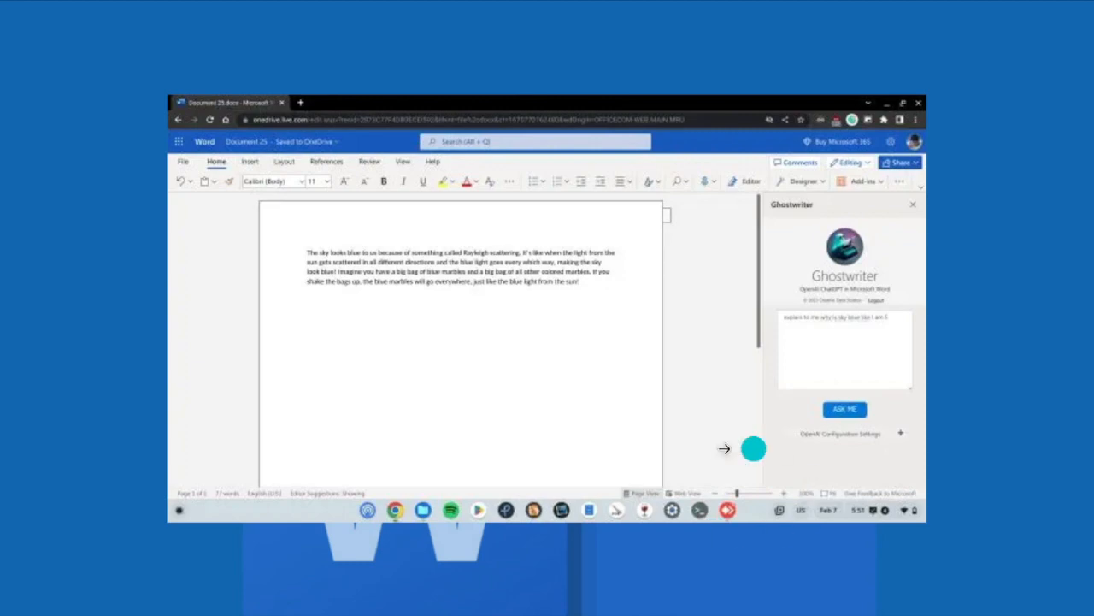